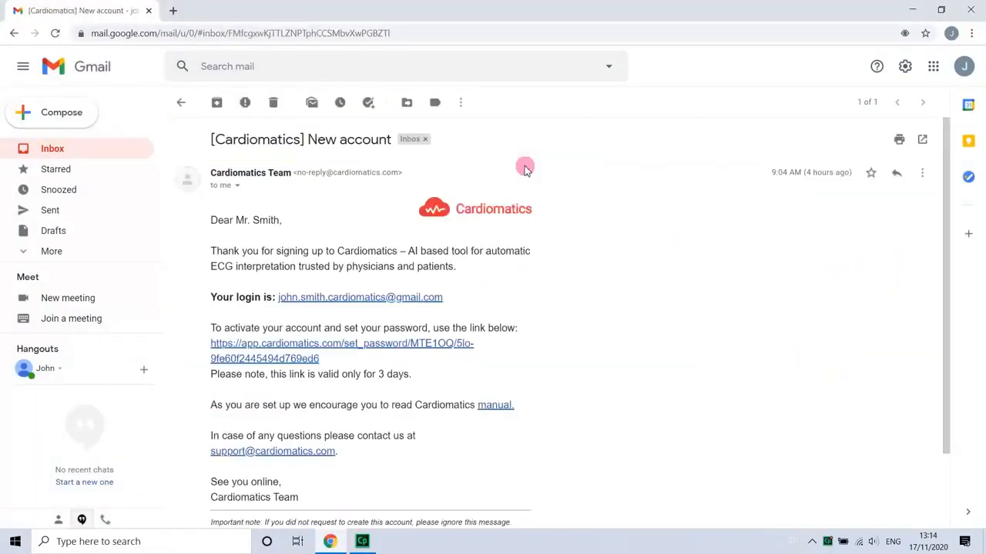
Step: Activate the account from the email link and confirm the new password for John Smith
scroll(down, 3)
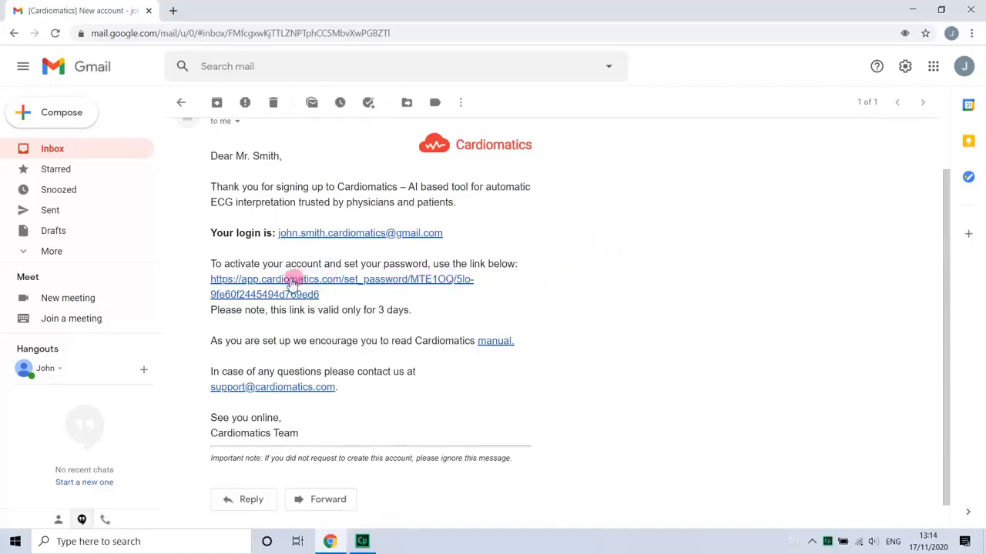
click(292, 278)
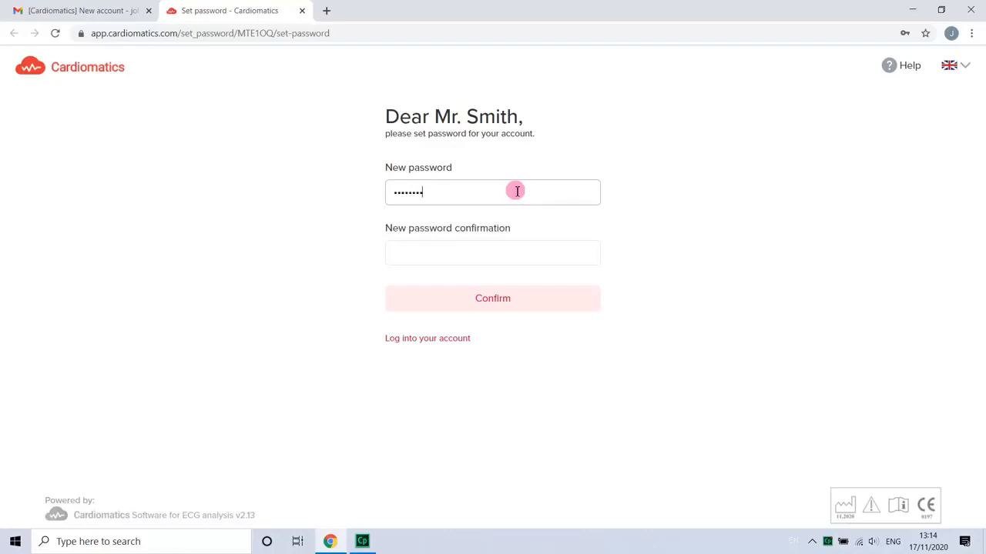
click(492, 253)
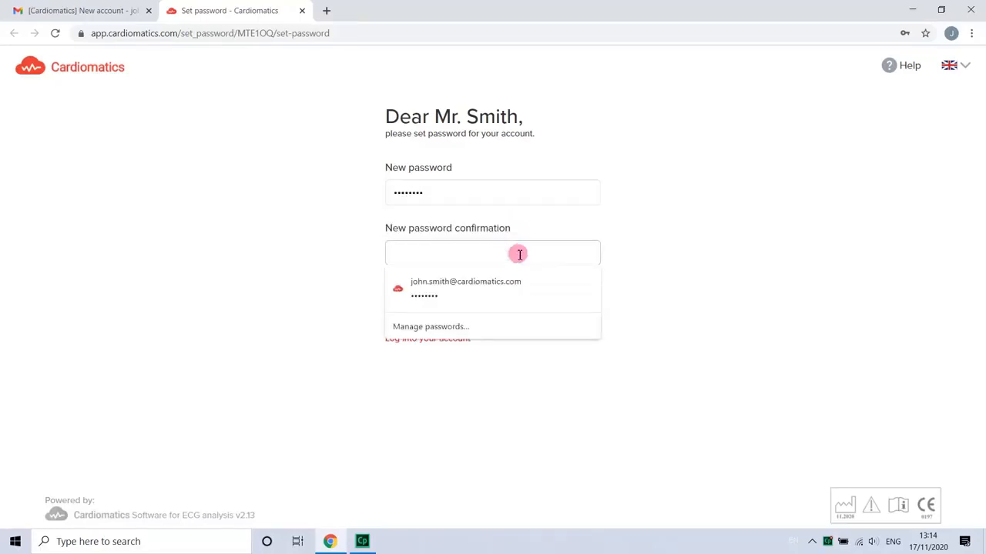
text(••••)
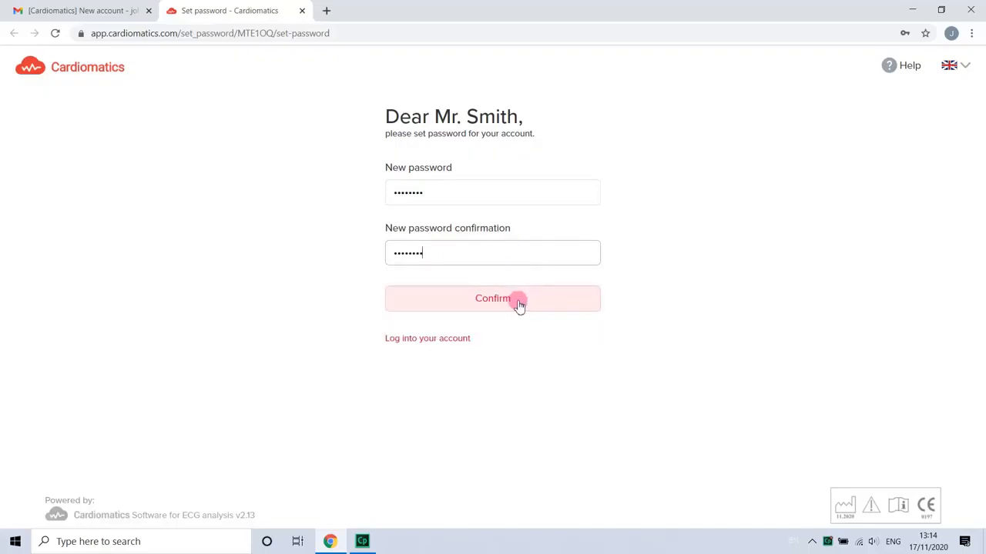
click(493, 299)
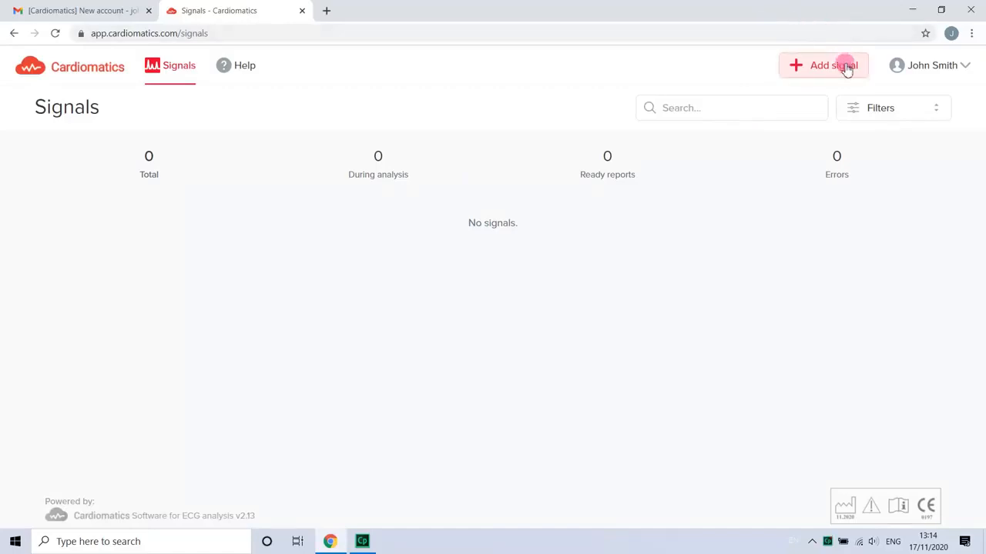
Step: Add a new signal from ECG Recording.GTM, prefilling record ID ECG Recording
click(823, 65)
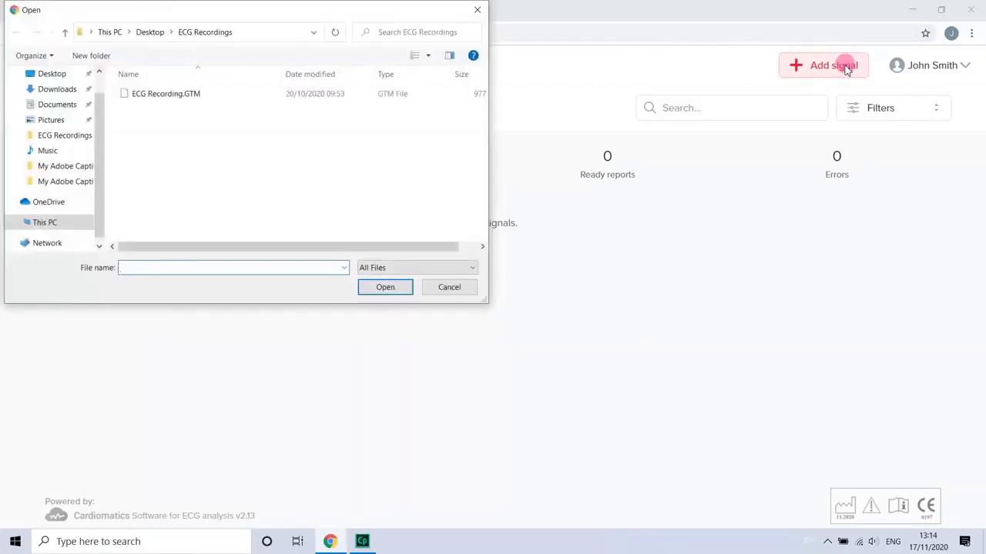
mouse_move(776, 85)
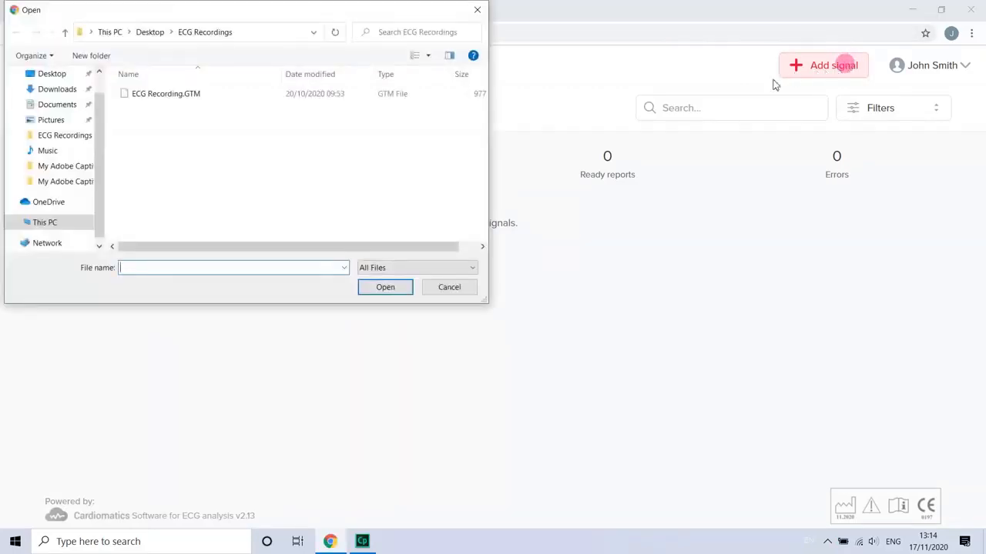
click(167, 94)
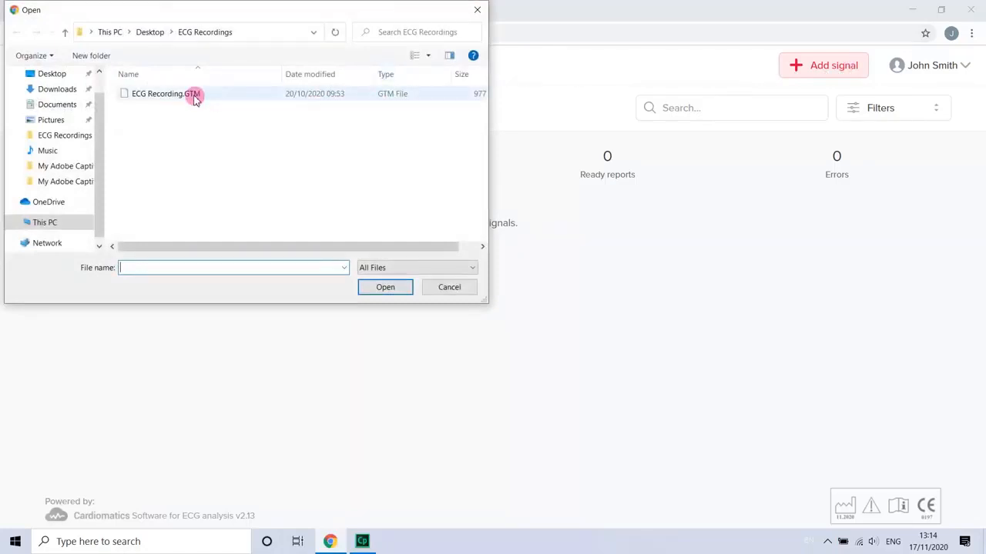
click(166, 94)
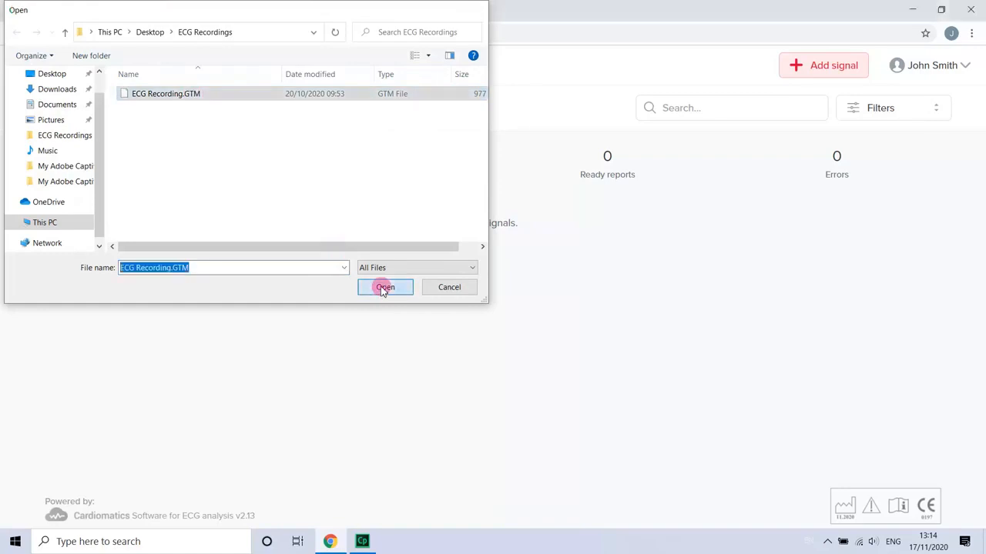
click(385, 288)
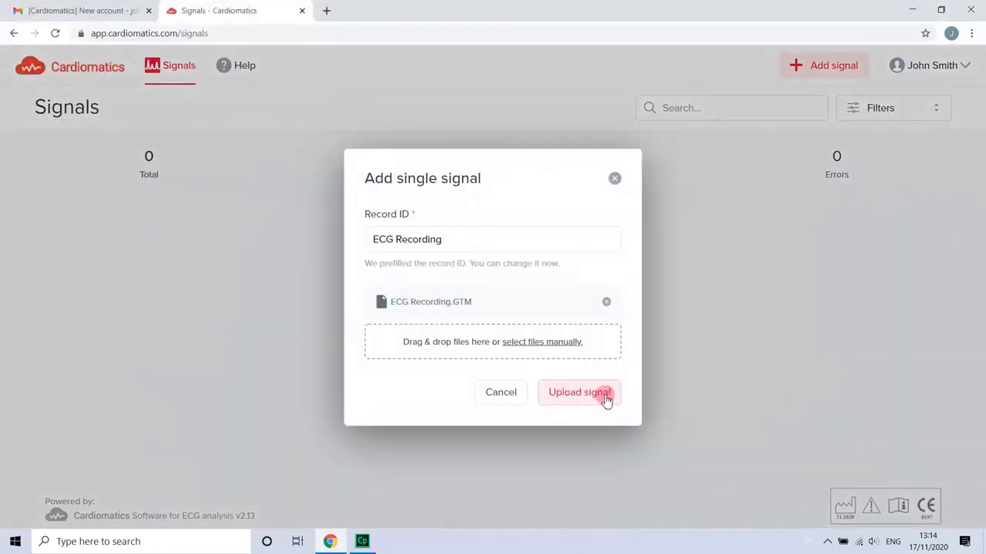
Step: Upload ECG Recording, generate its analysis, and show the finished report
click(579, 393)
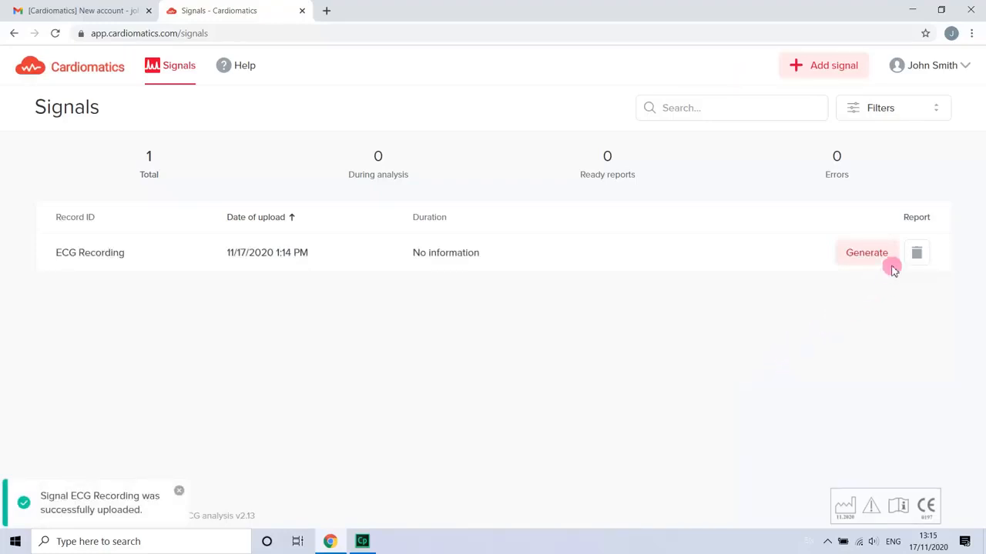
click(866, 253)
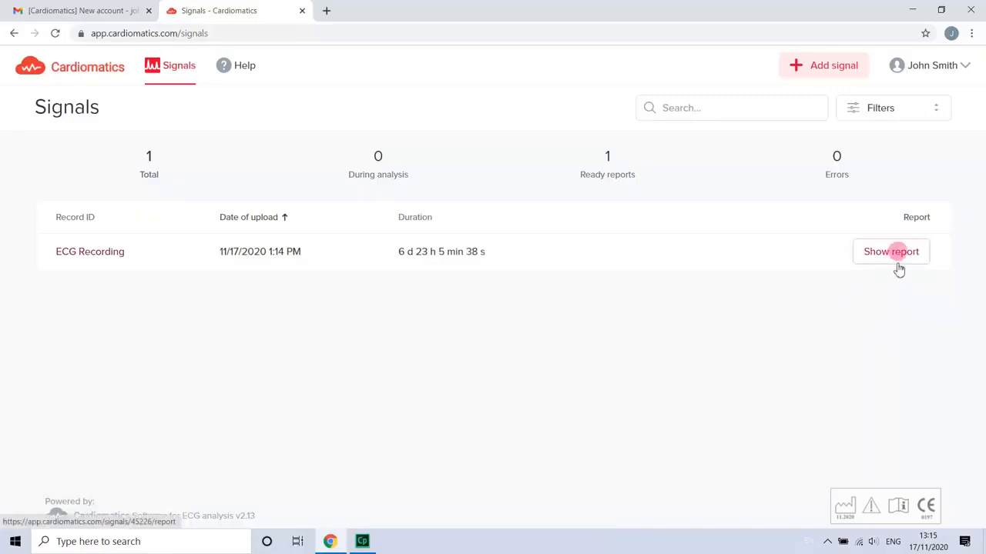
click(890, 251)
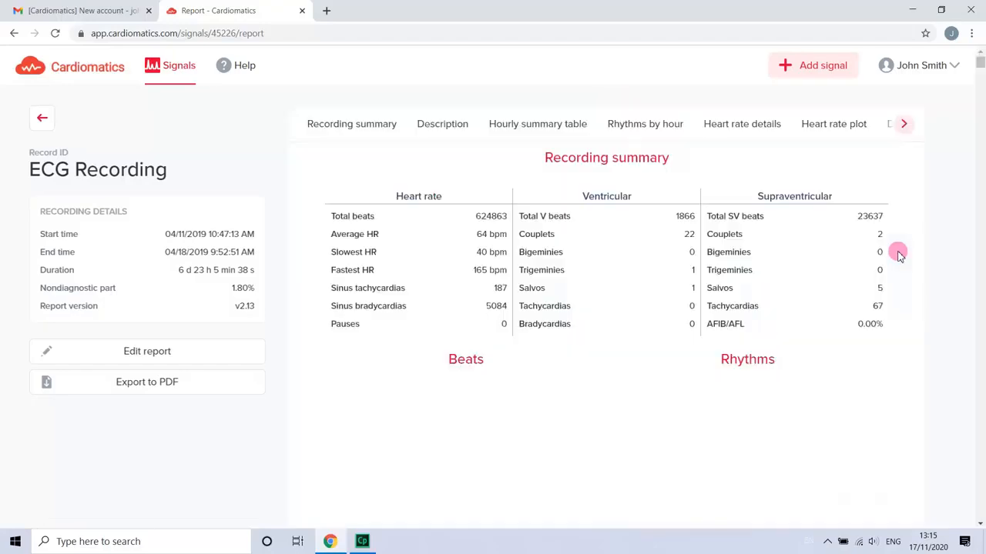
click(351, 123)
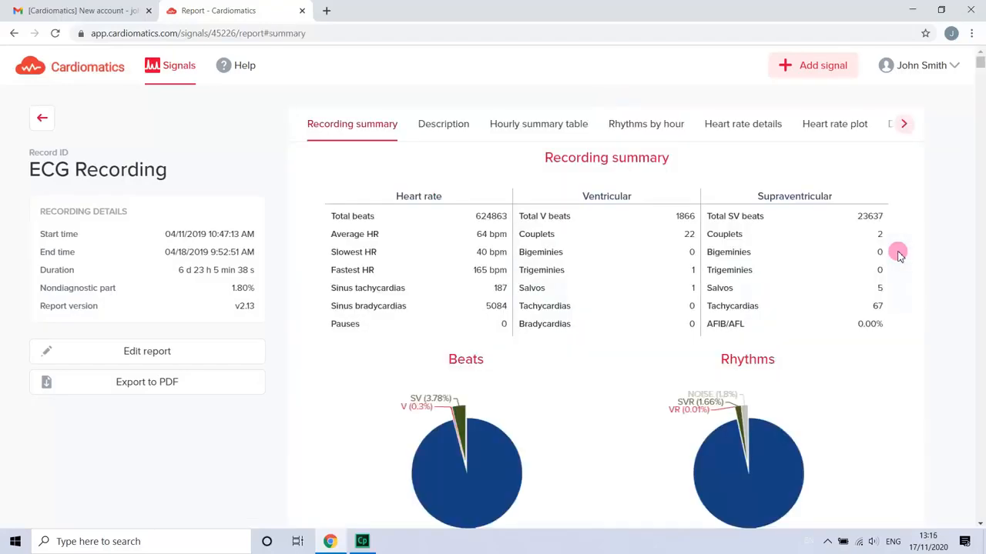
click(539, 123)
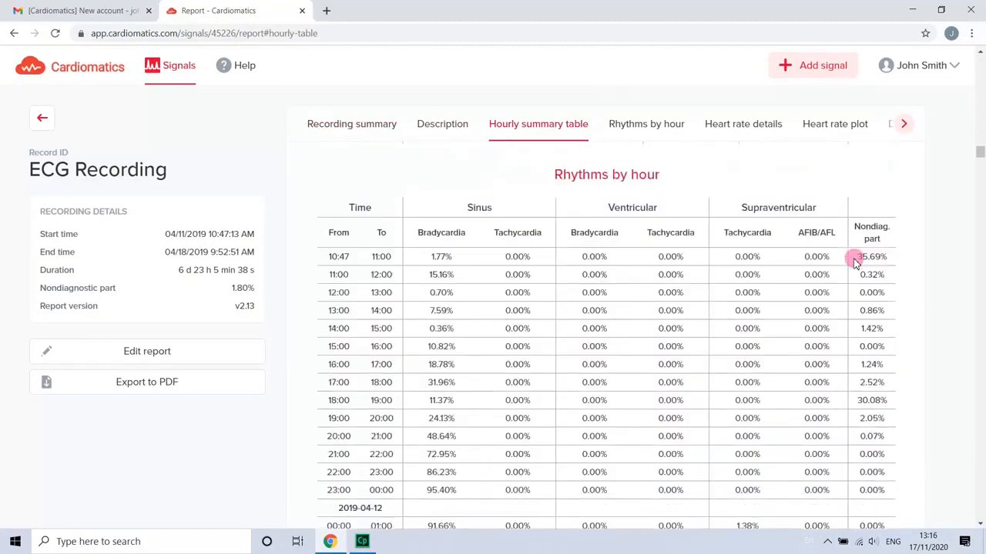
click(351, 123)
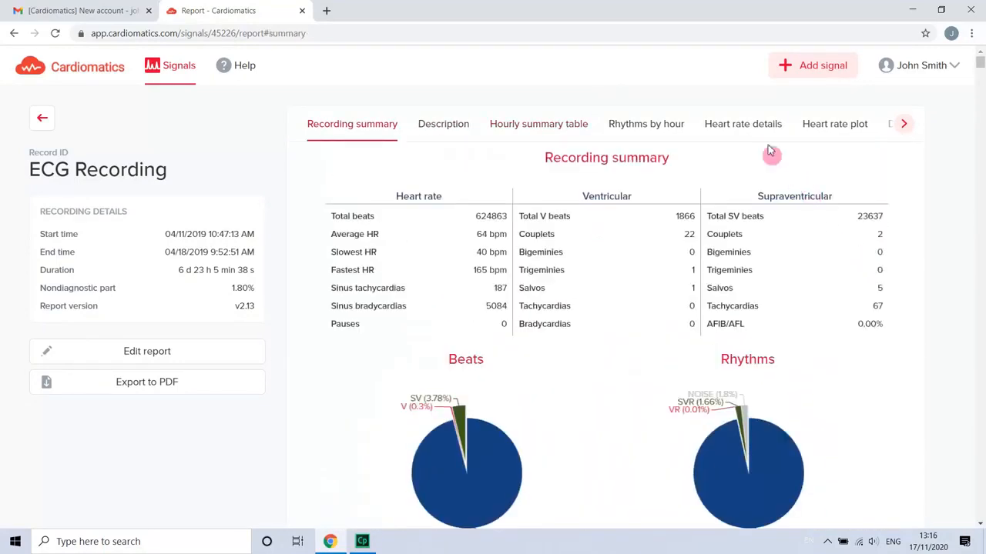
click(835, 123)
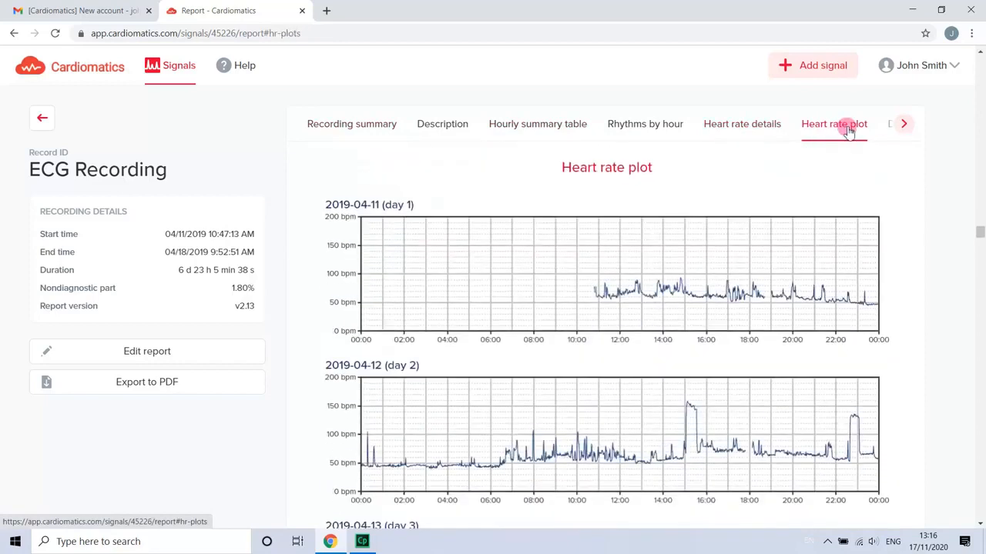
click(903, 123)
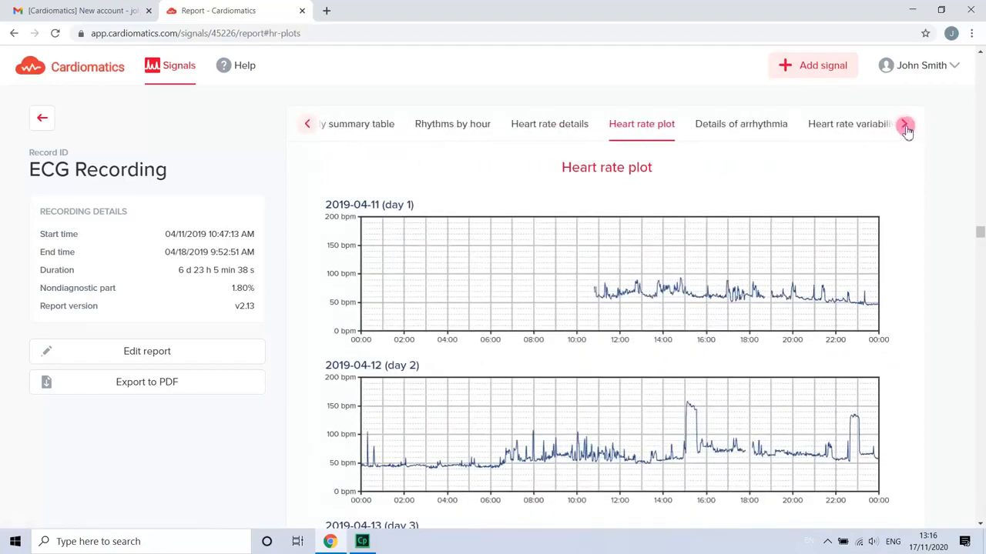
click(905, 123)
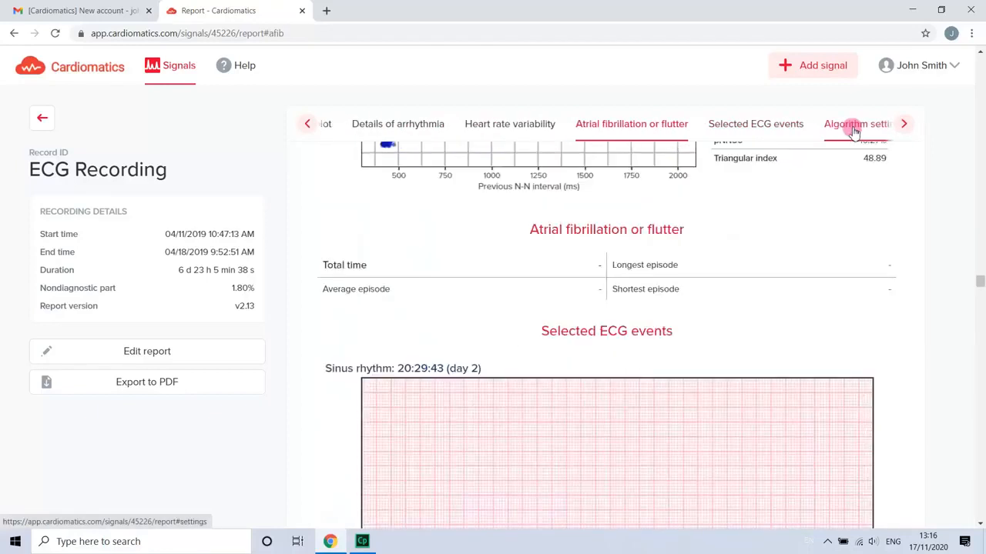
scroll(down, 3)
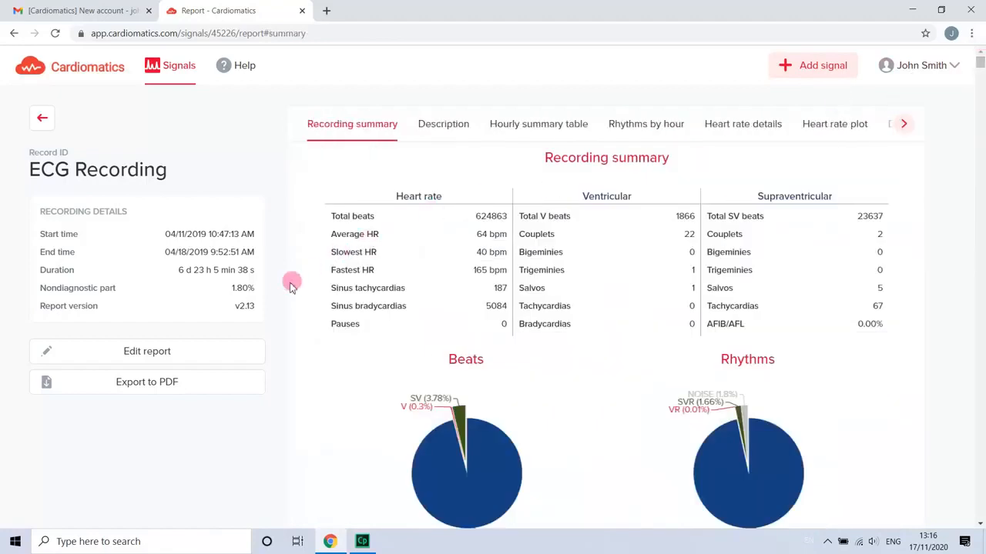
mouse_move(197, 351)
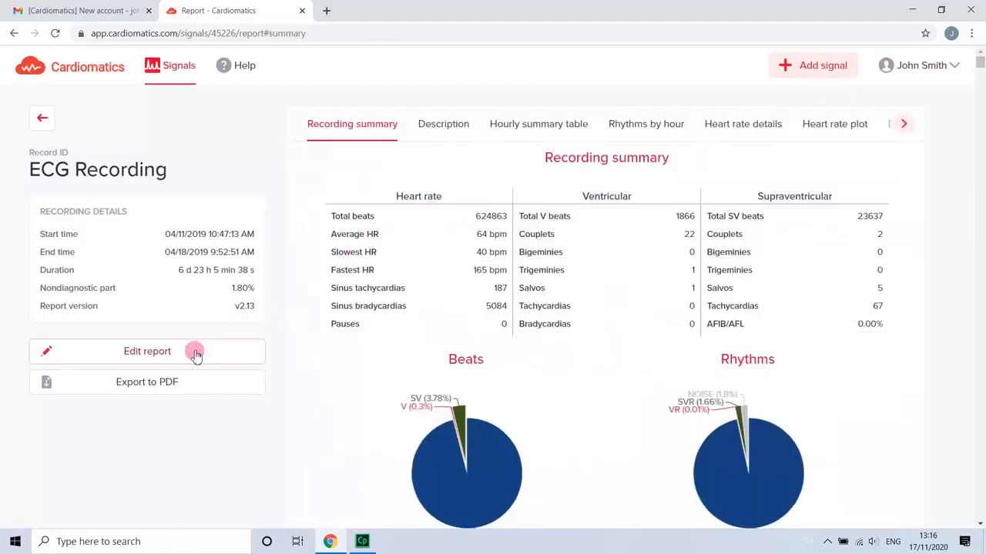
Step: Edit the report and add 'Adding text' to the description
click(146, 352)
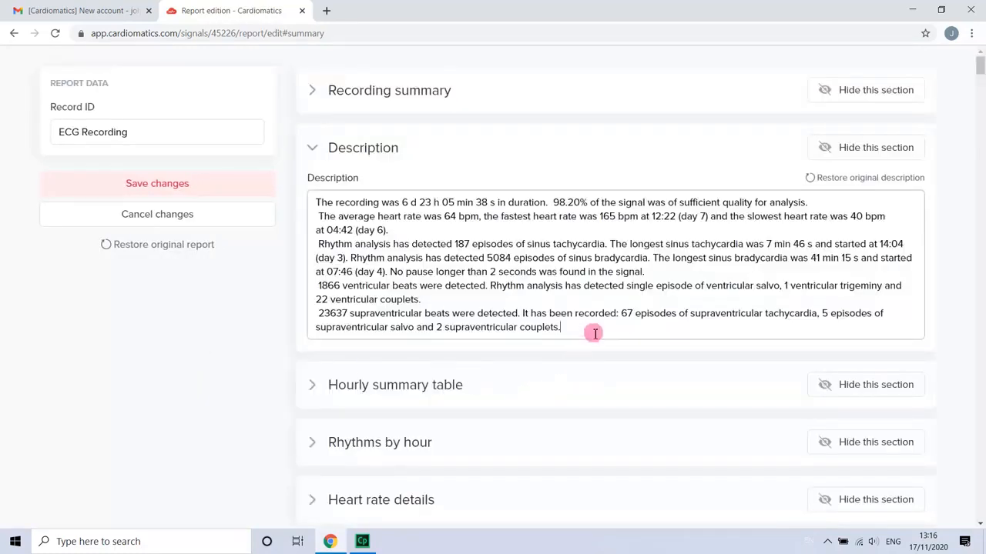
text(A)
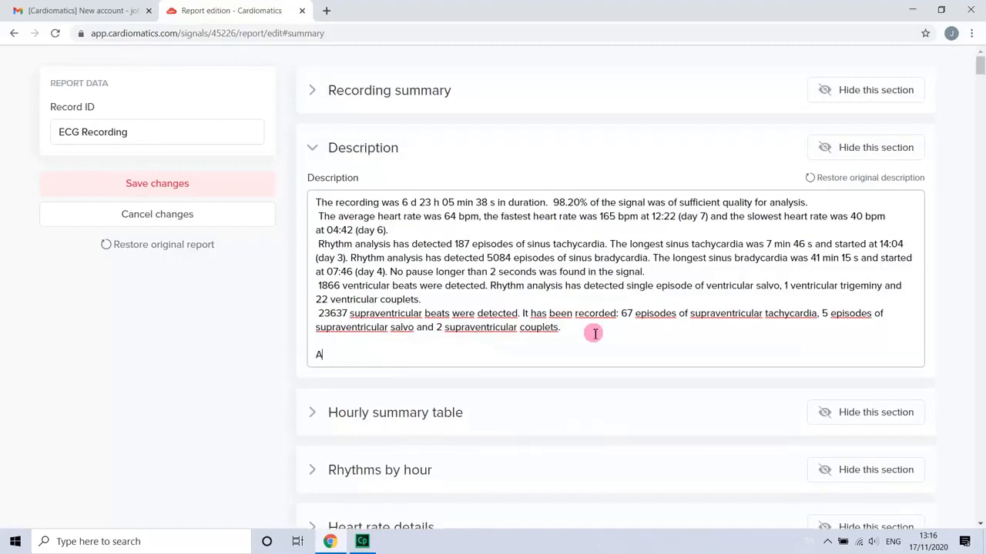
text(dding tex)
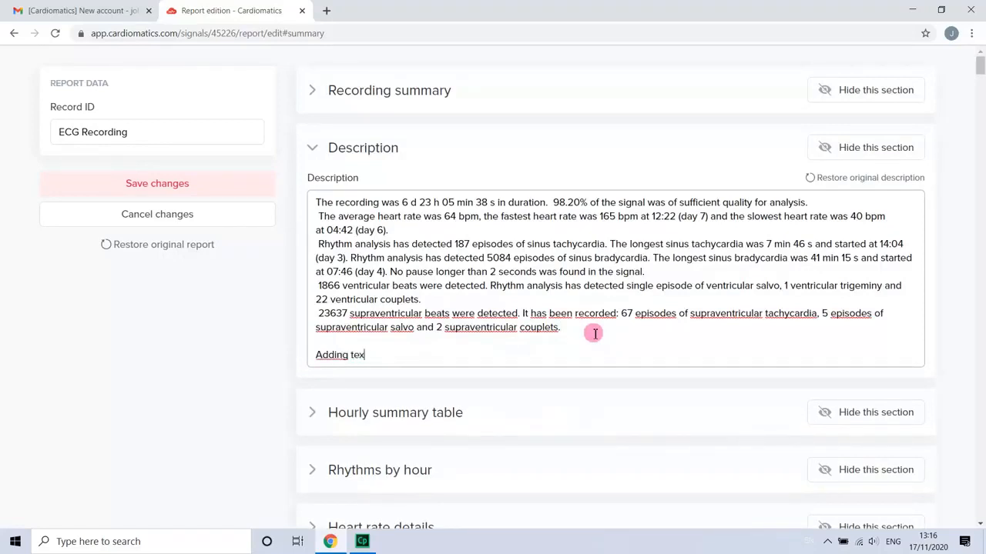
text(t)
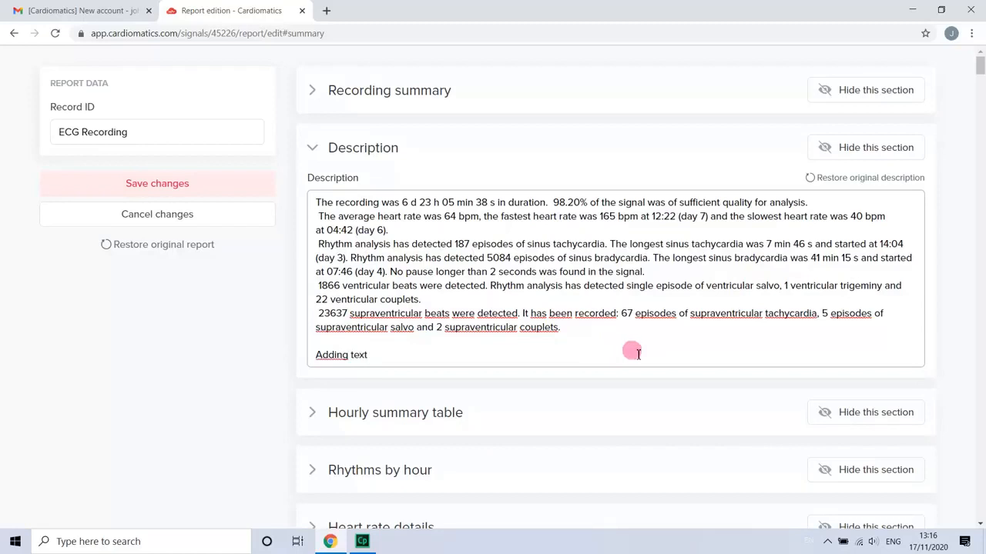
Step: Hide the sinus rhythm plot and save the report changes
scroll(down, 3)
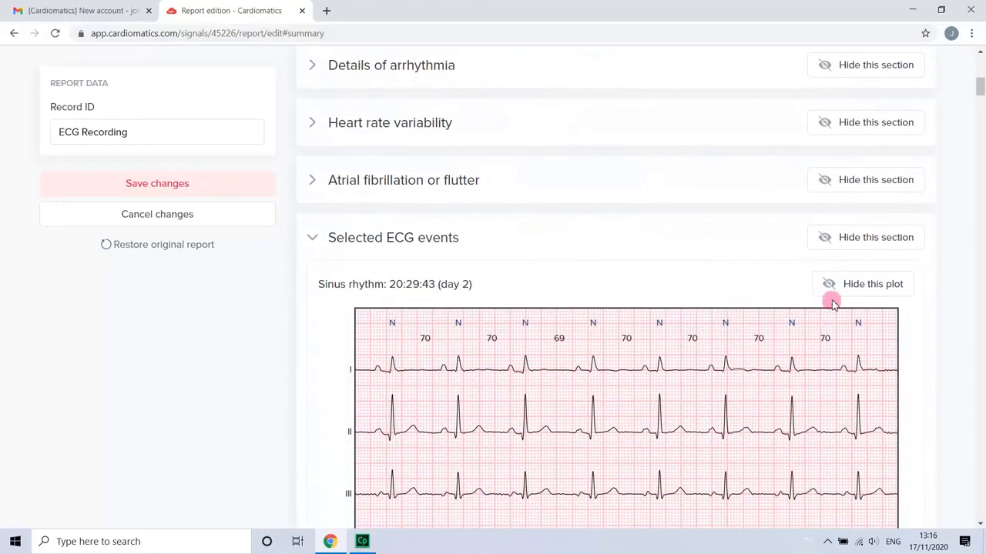
click(863, 284)
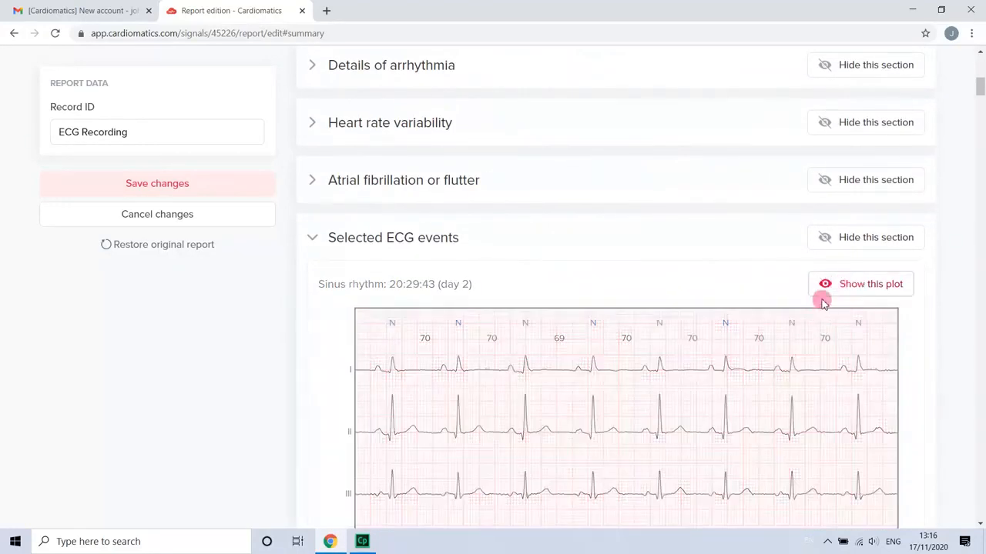
scroll(down, 3)
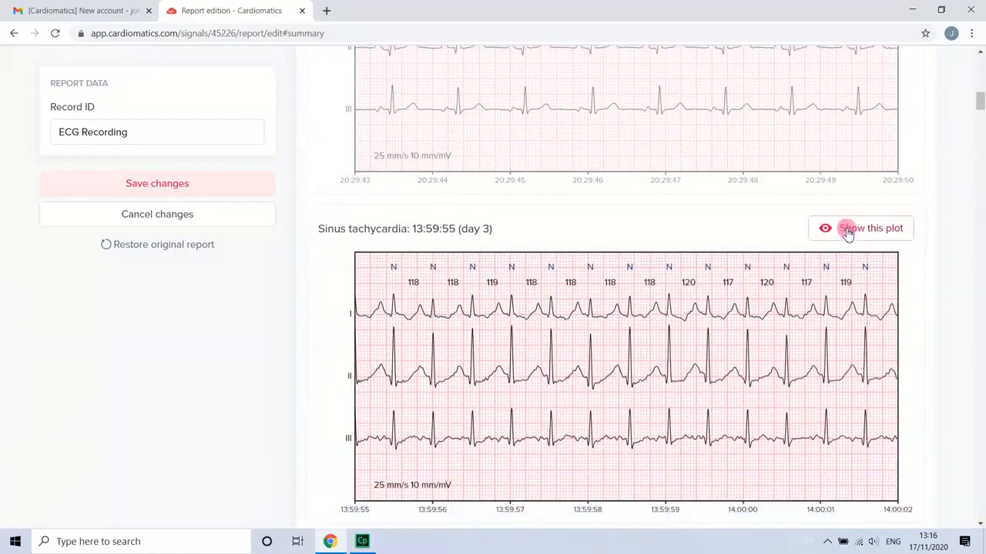
click(860, 228)
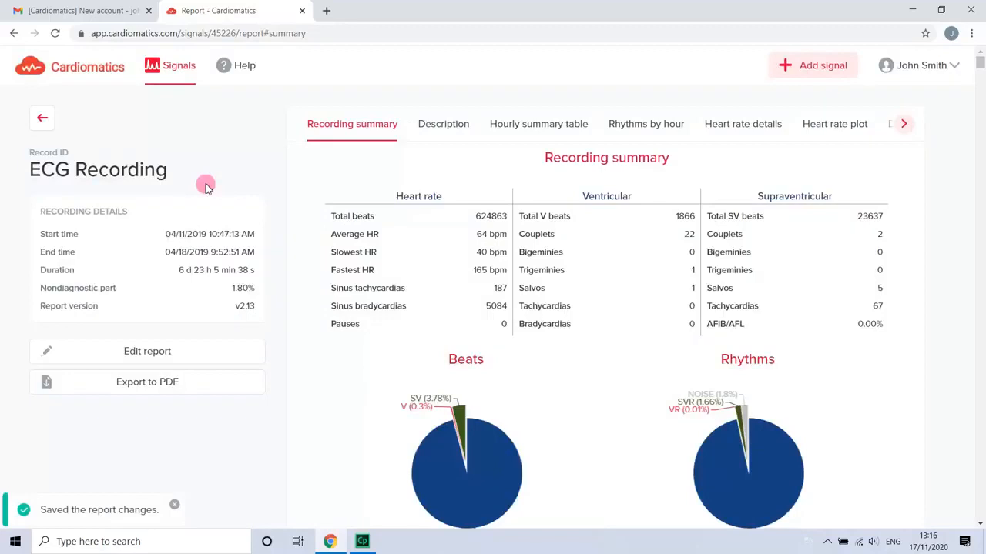
mouse_move(210, 395)
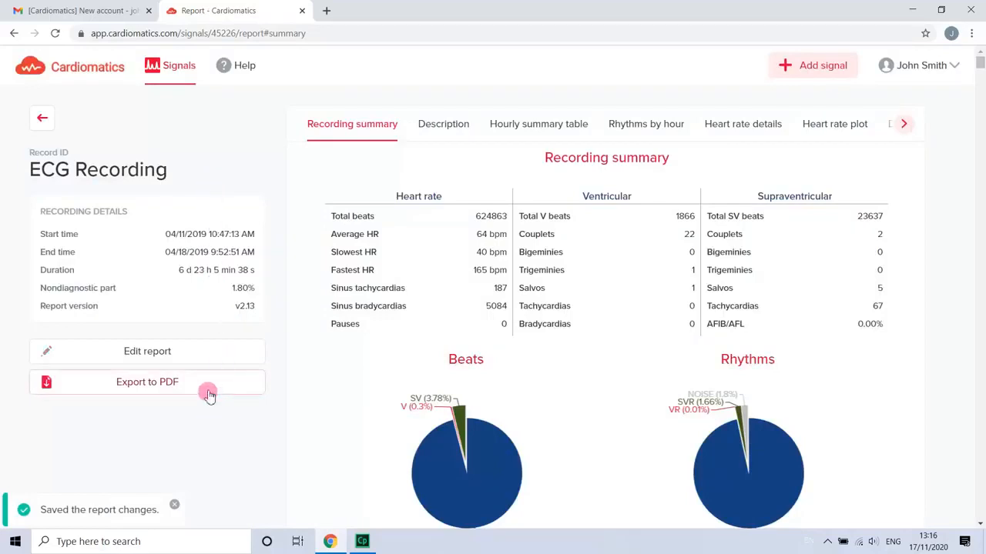
Step: Export the saved ECG Recording report to PDF
click(148, 382)
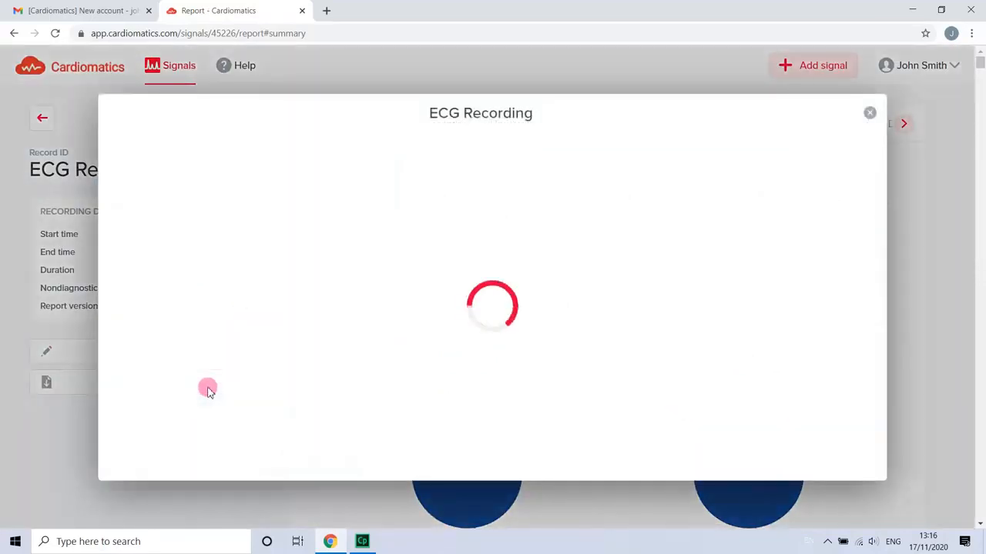